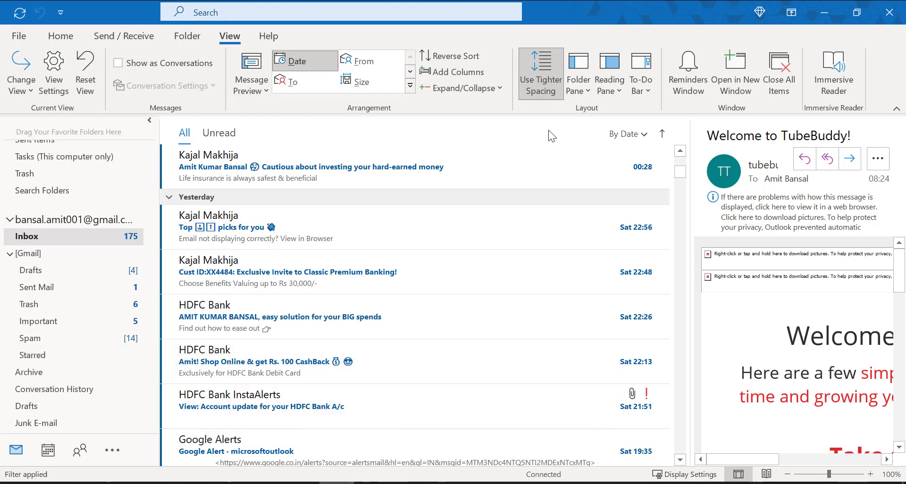
mouse_move(558, 133)
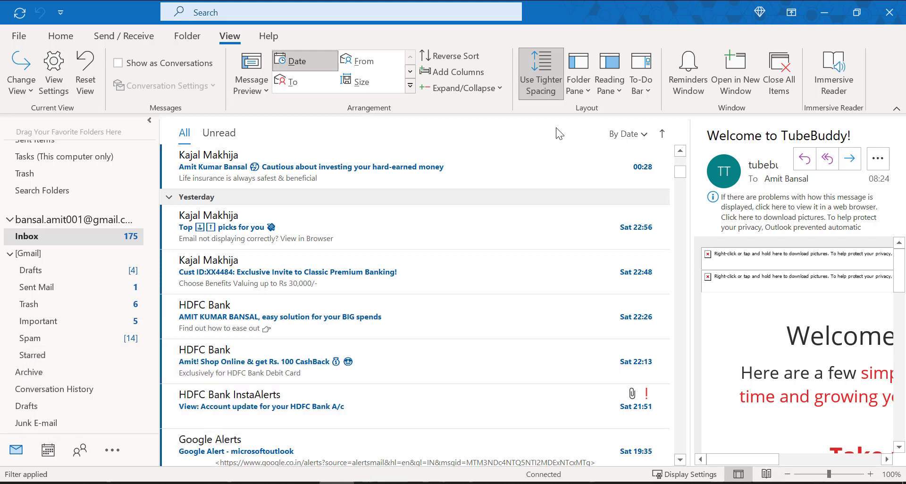
- Choose the Received field in Format Columns from the view settings
scroll("down", 3)
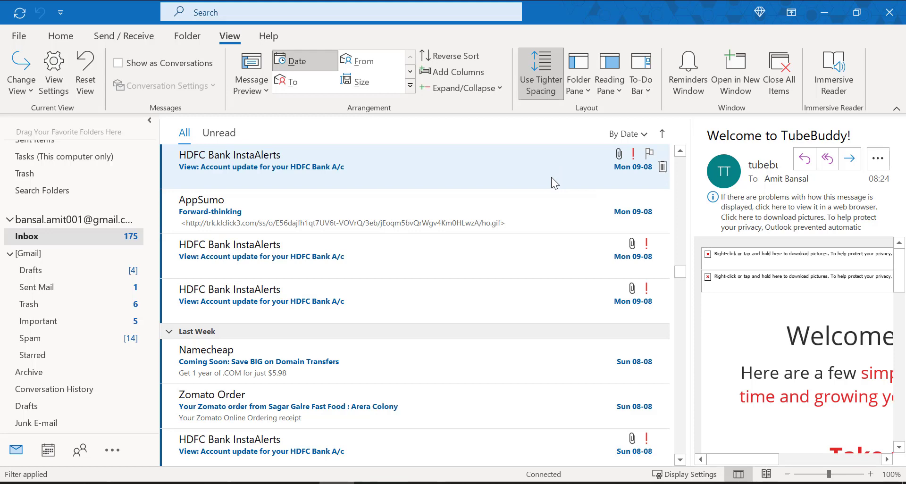
mouse_move(619, 180)
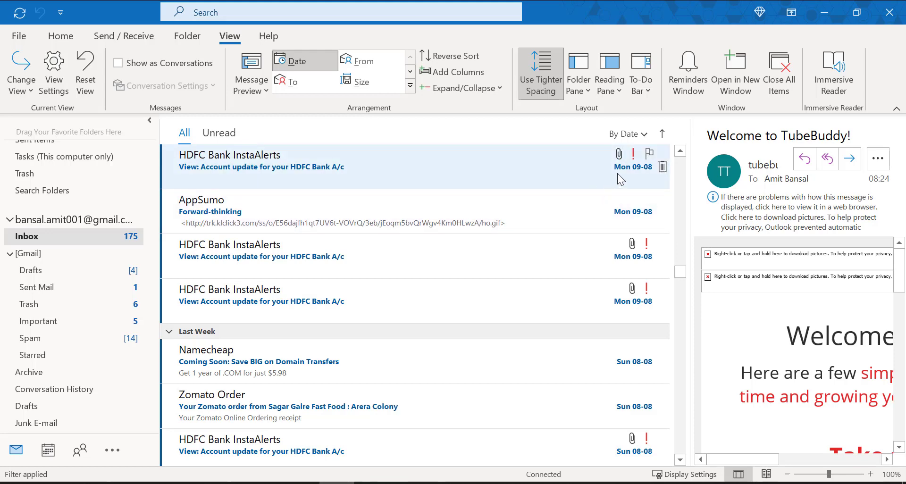
mouse_move(643, 183)
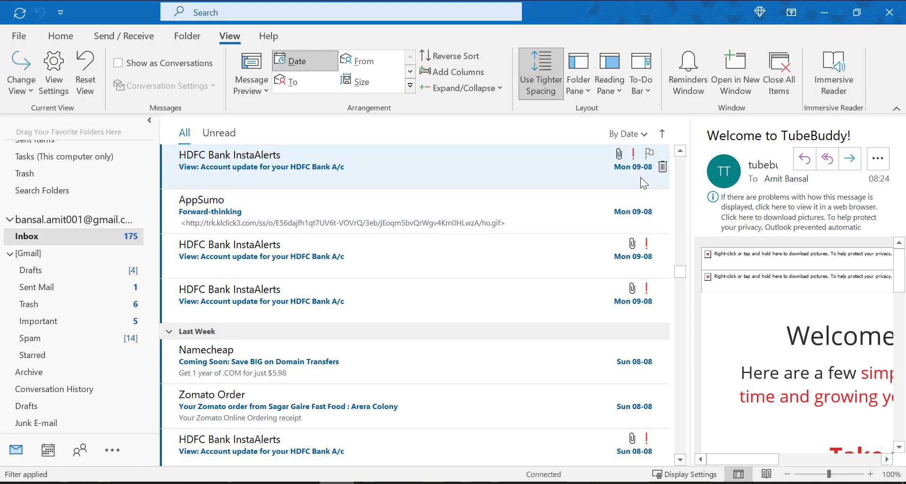
mouse_move(610, 177)
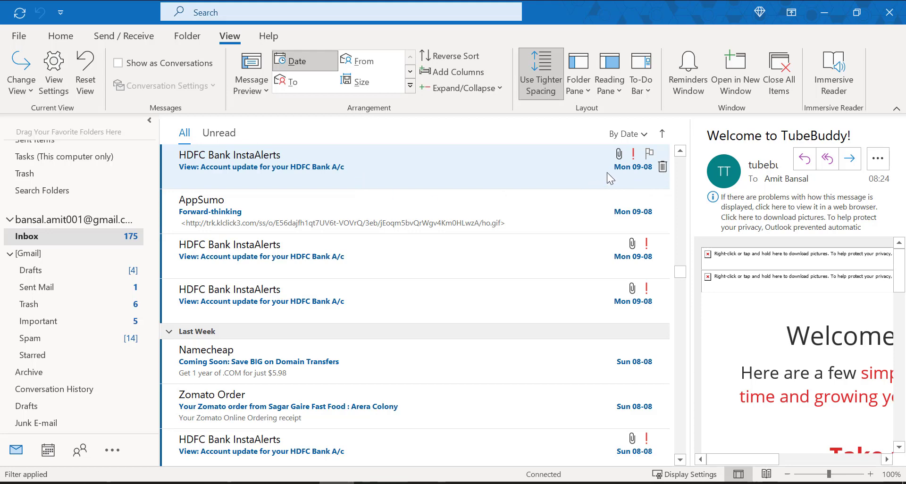
scroll("down", 3)
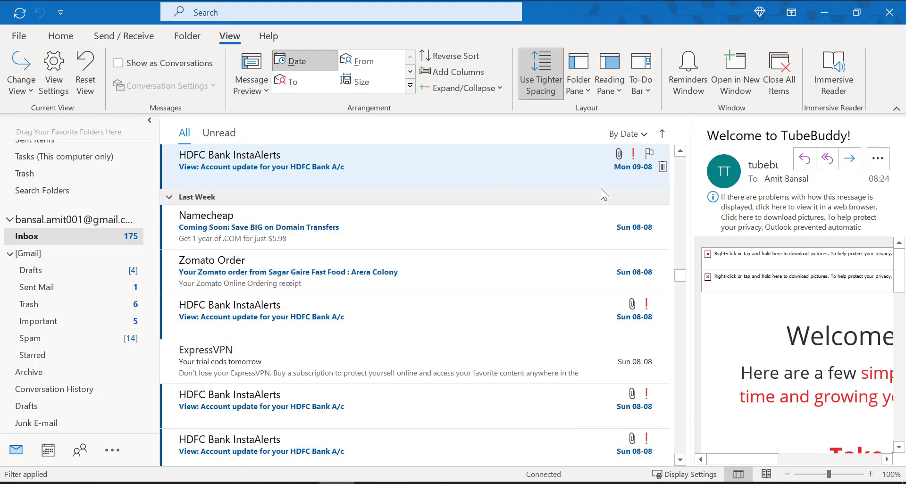
scroll("down", 3)
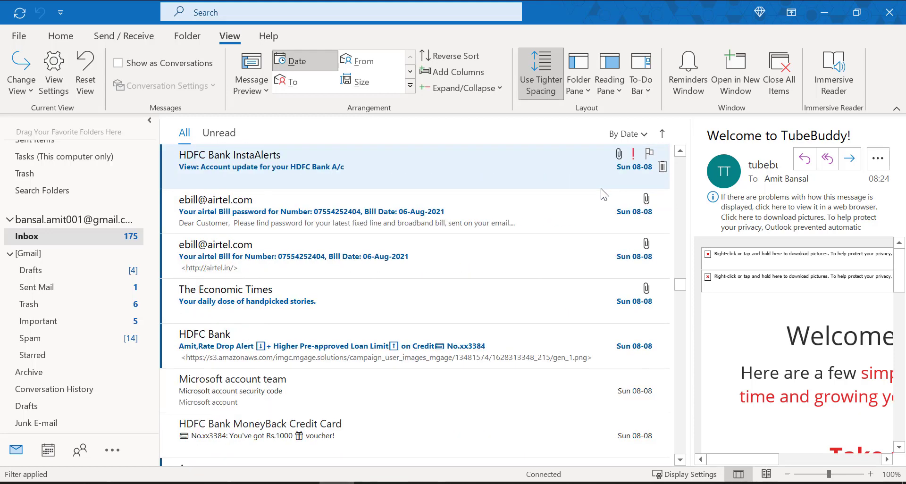
scroll("down", 3)
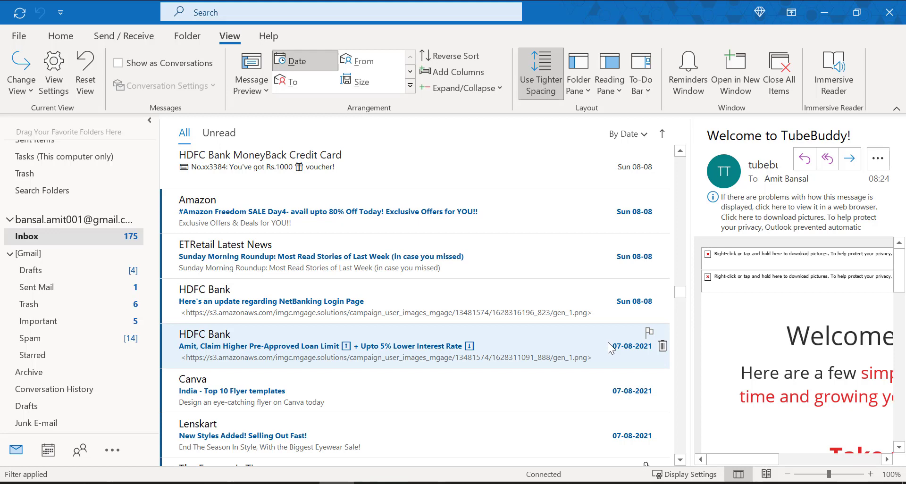
mouse_move(405, 256)
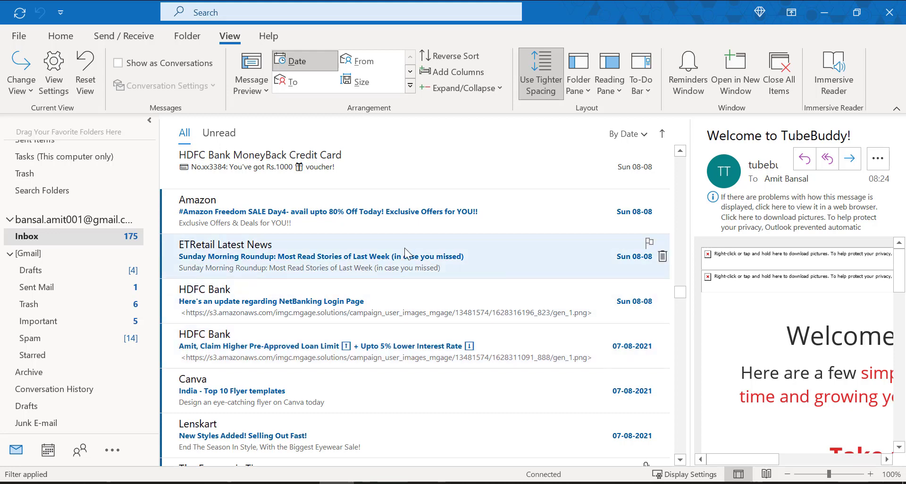
mouse_move(349, 249)
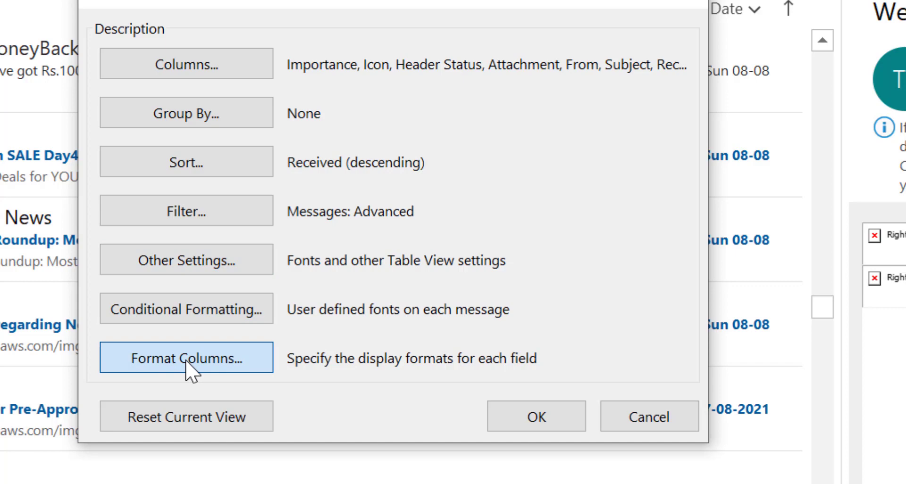
left_click(186, 357)
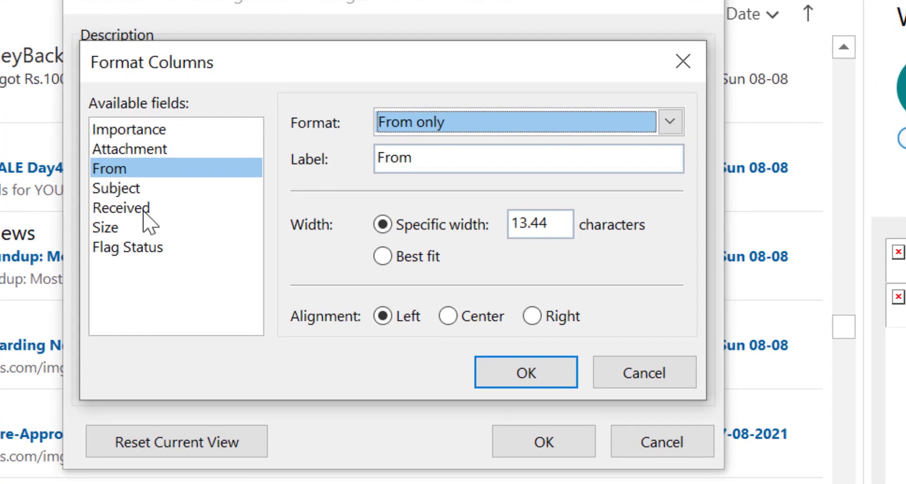
left_click(122, 208)
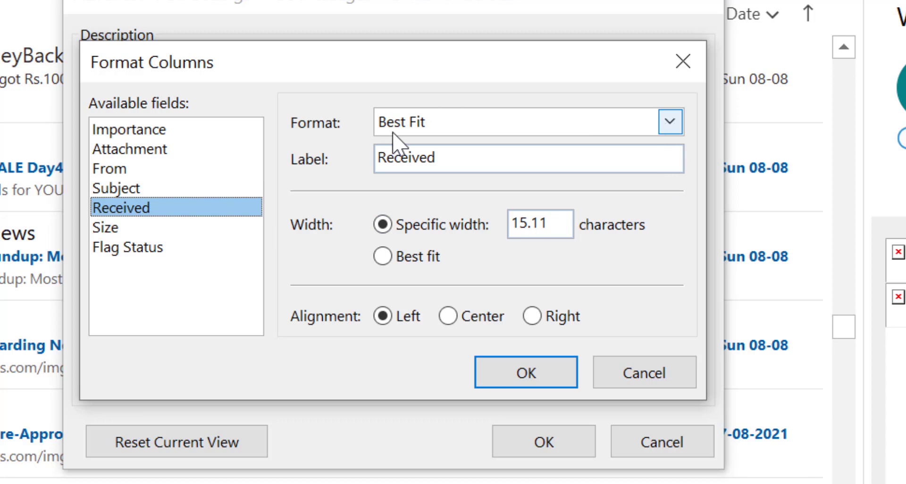
mouse_move(551, 137)
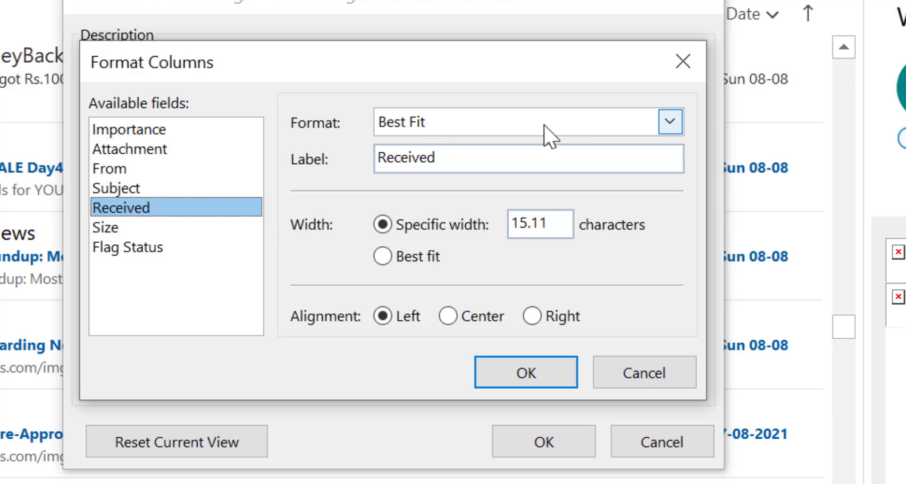
mouse_move(670, 134)
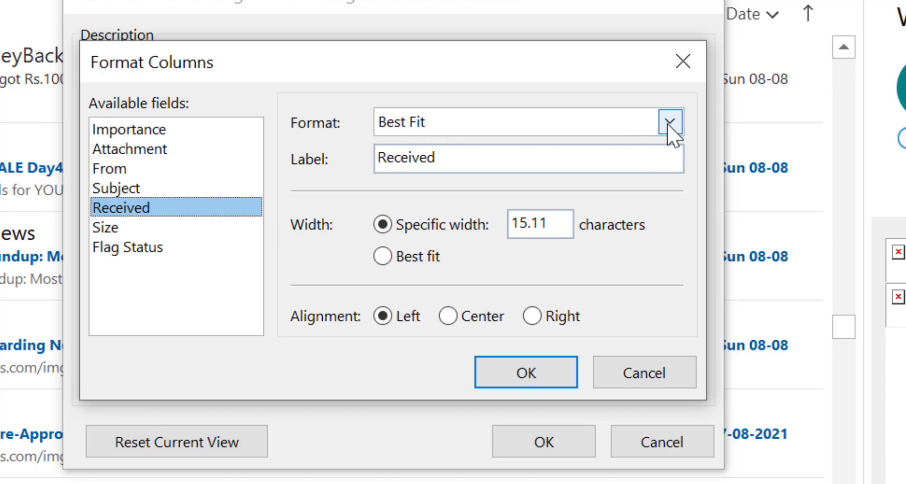
left_click(670, 122)
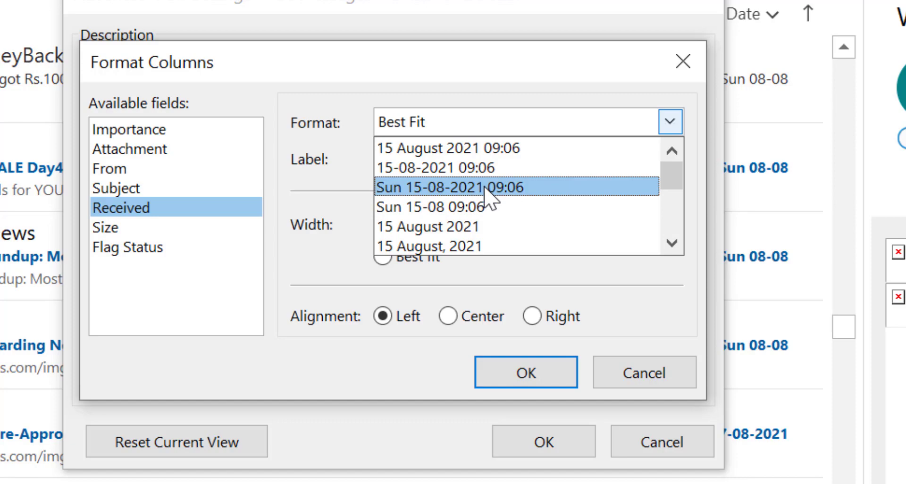
left_click(457, 186)
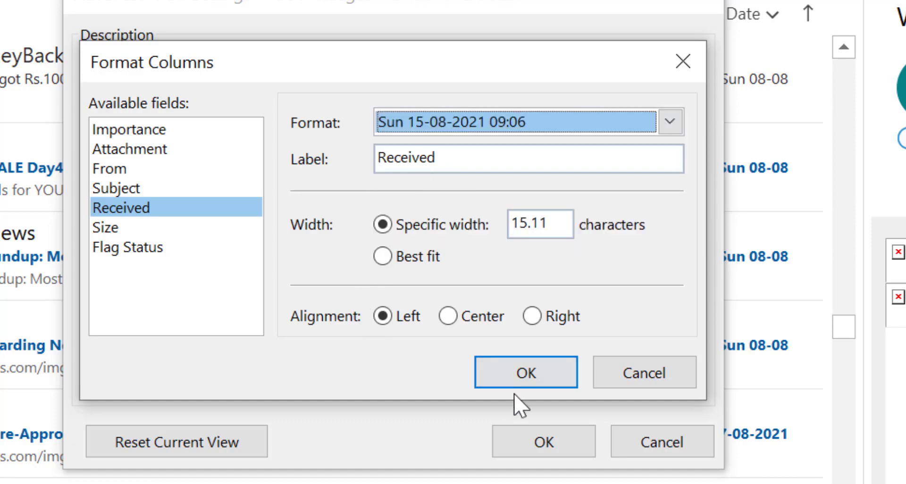
left_click(525, 372)
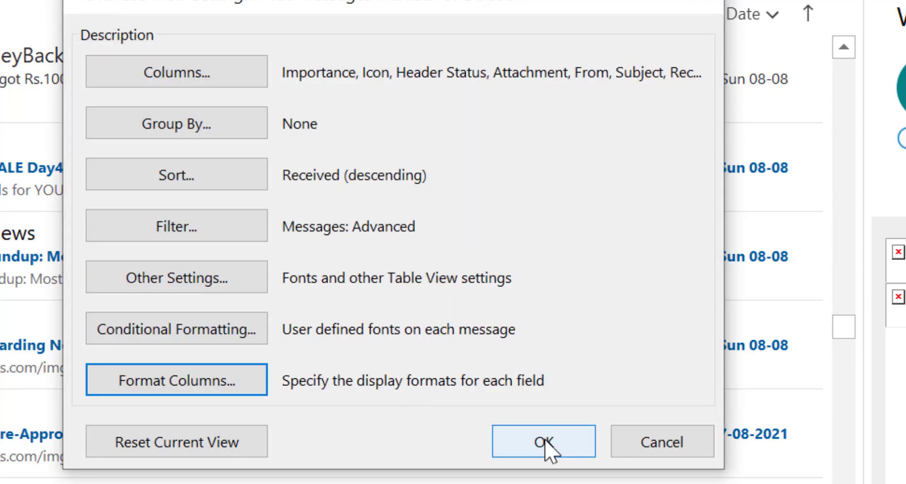
- Apply the view settings and scroll the inbox to verify the new Received format
left_click(543, 442)
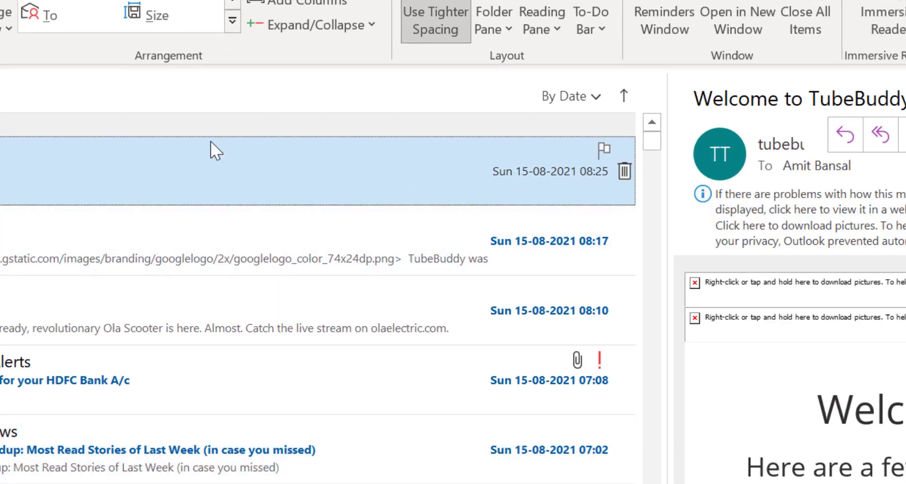
mouse_move(625, 172)
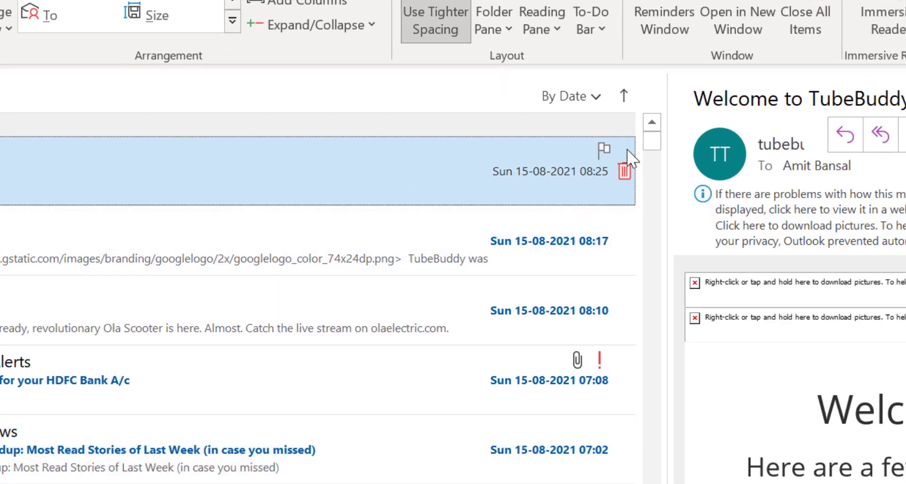
mouse_move(513, 193)
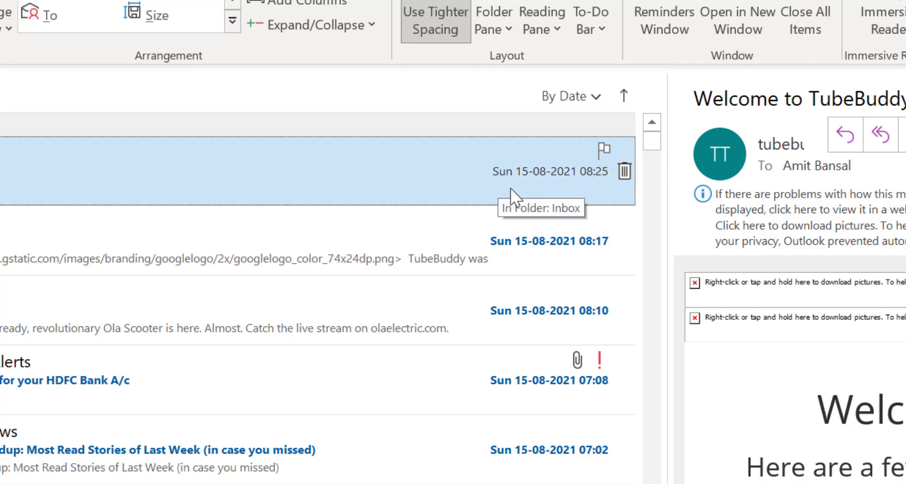
scroll("down", 3)
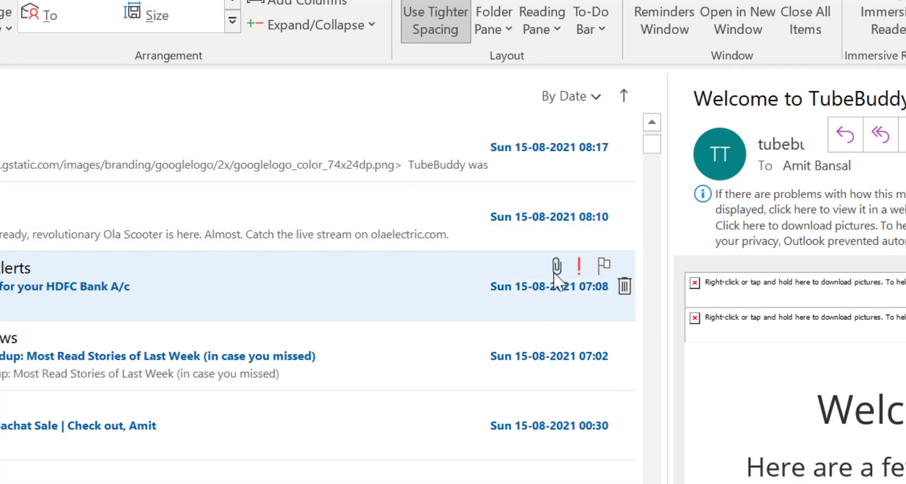
scroll("down", 3)
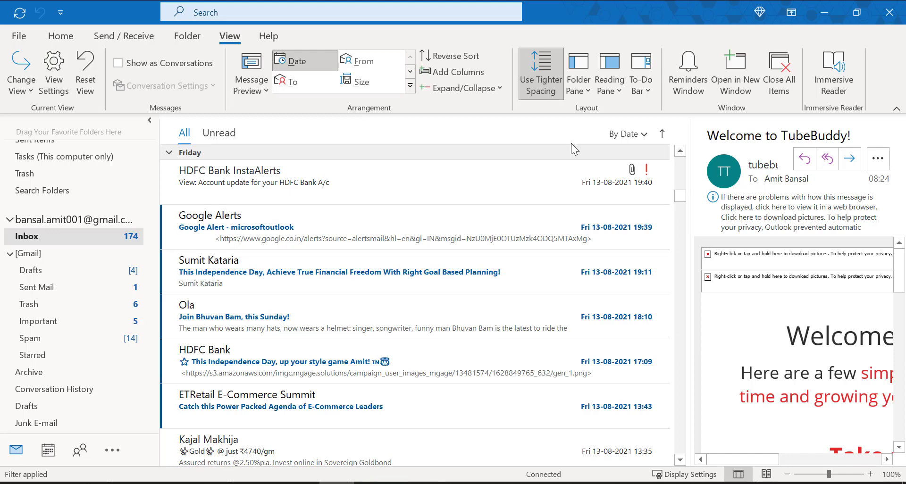
mouse_move(389, 112)
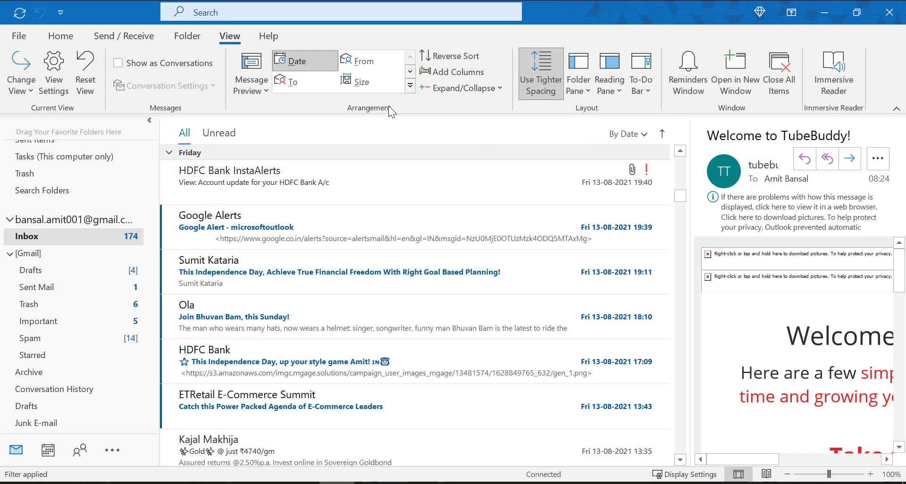
mouse_move(412, 120)
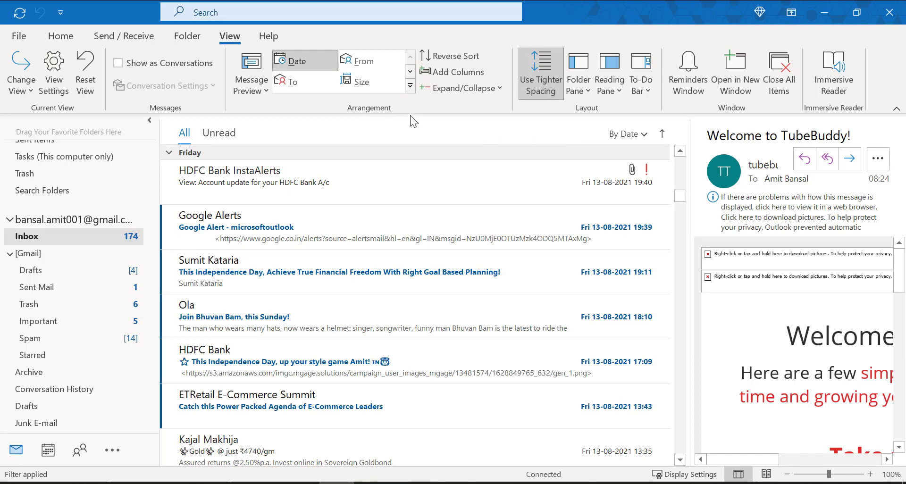